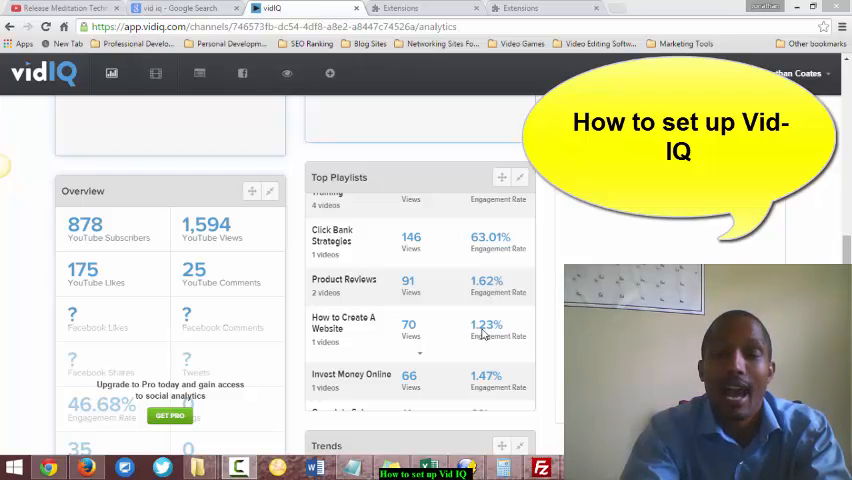
Browse down the page, then reach Chrome's installed Extensions list via the sidebar.
scroll("down", 3)
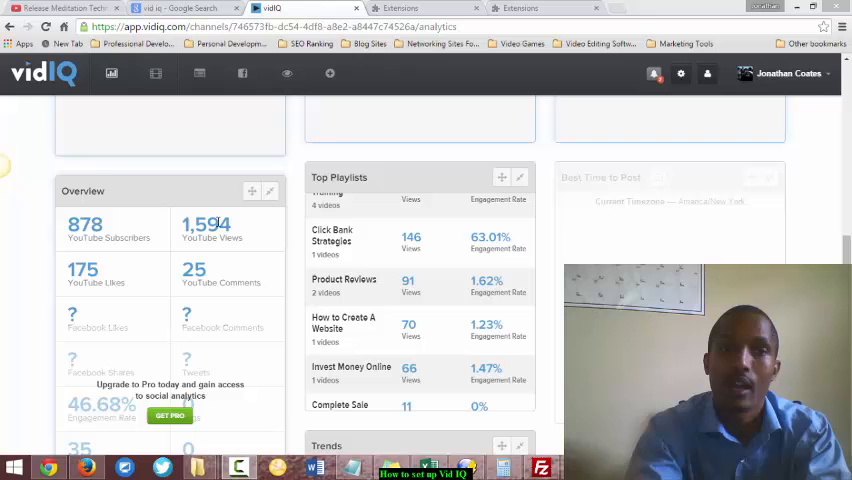
mouse_move(100, 318)
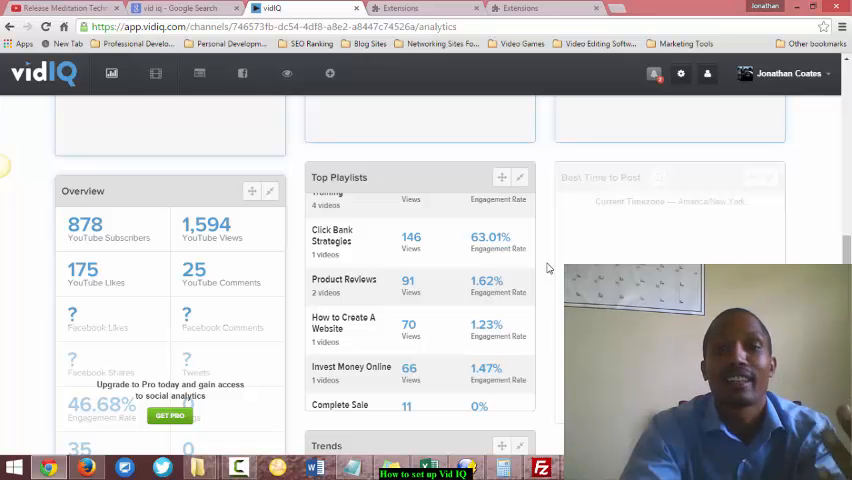
scroll("down", 3)
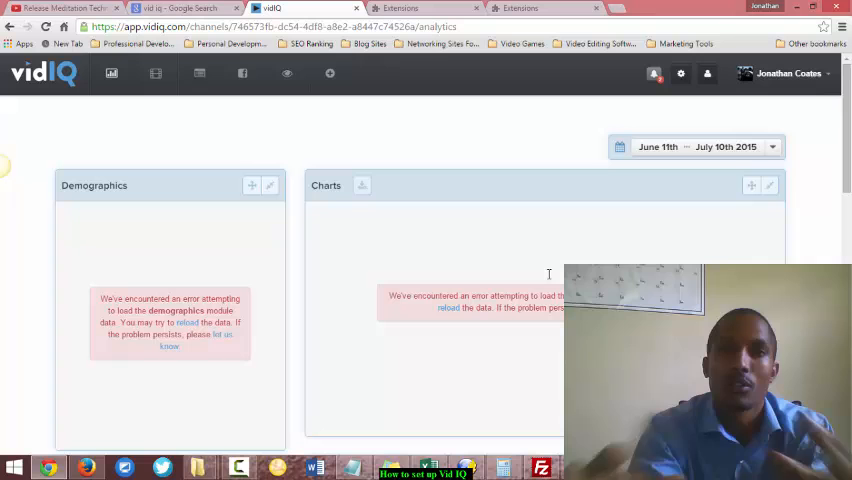
scroll("down", 3)
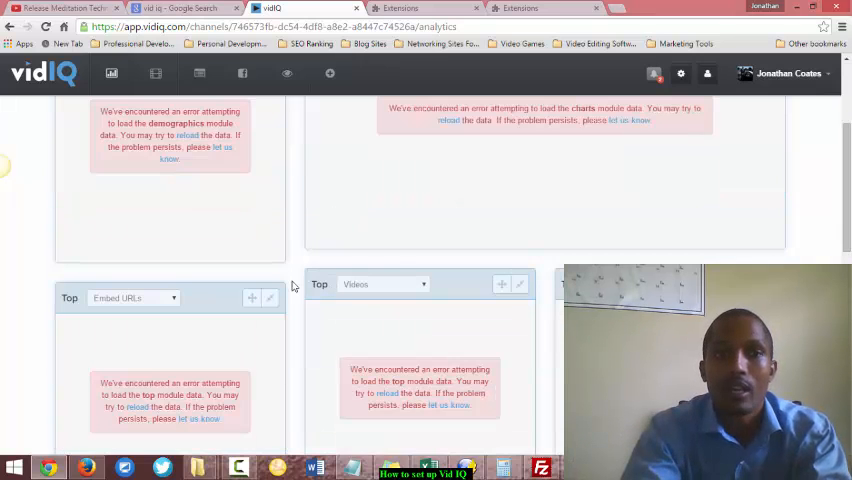
scroll("down", 3)
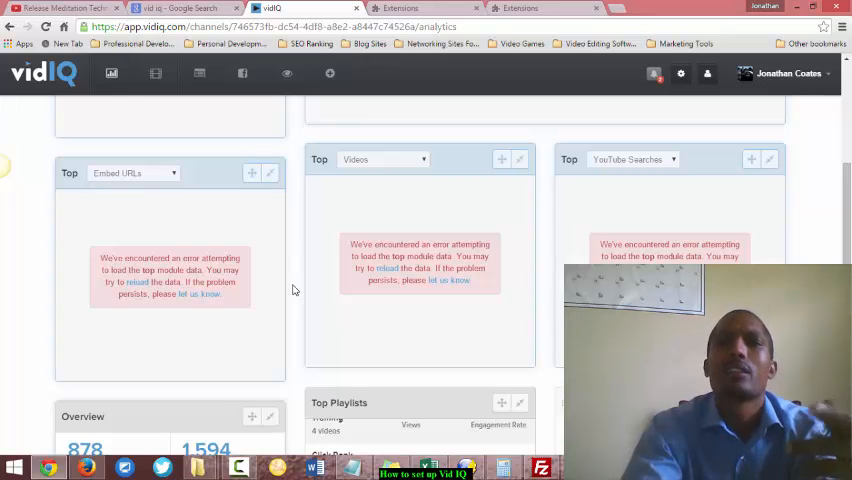
scroll("down", 3)
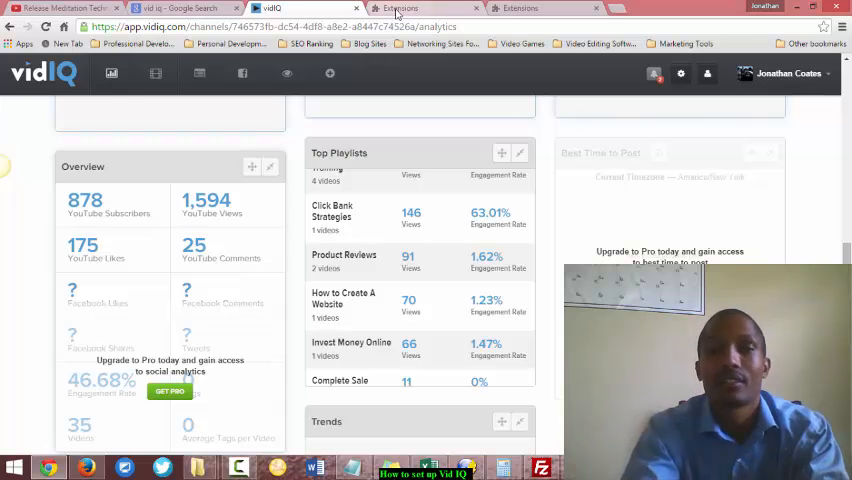
left_click(180, 8)
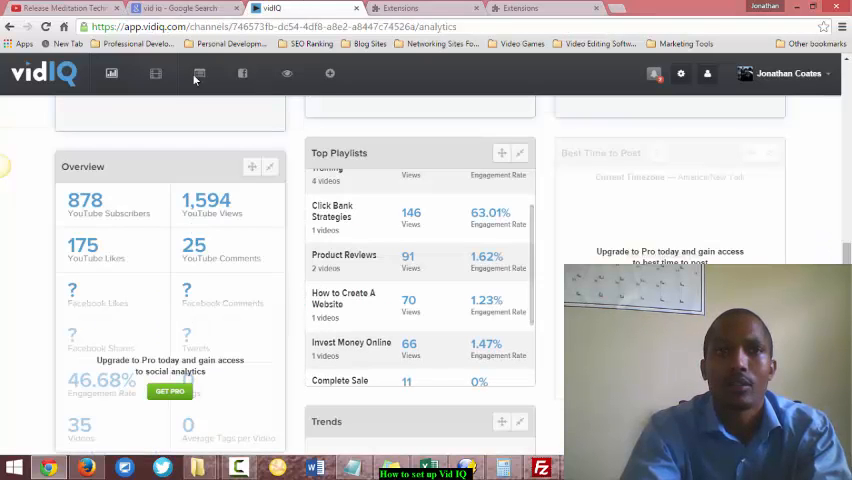
left_click(416, 8)
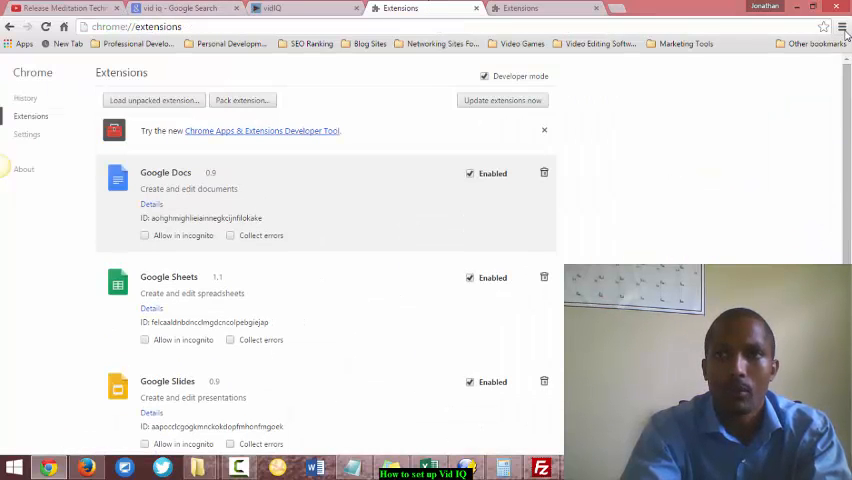
left_click(844, 28)
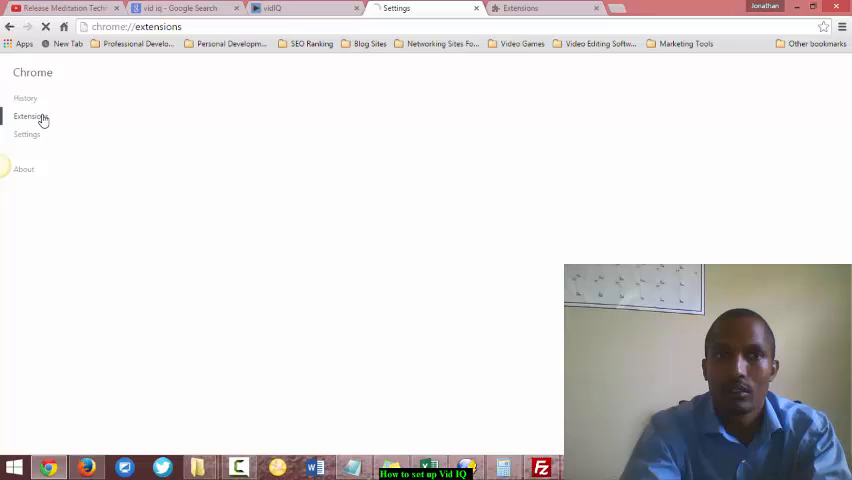
left_click(30, 116)
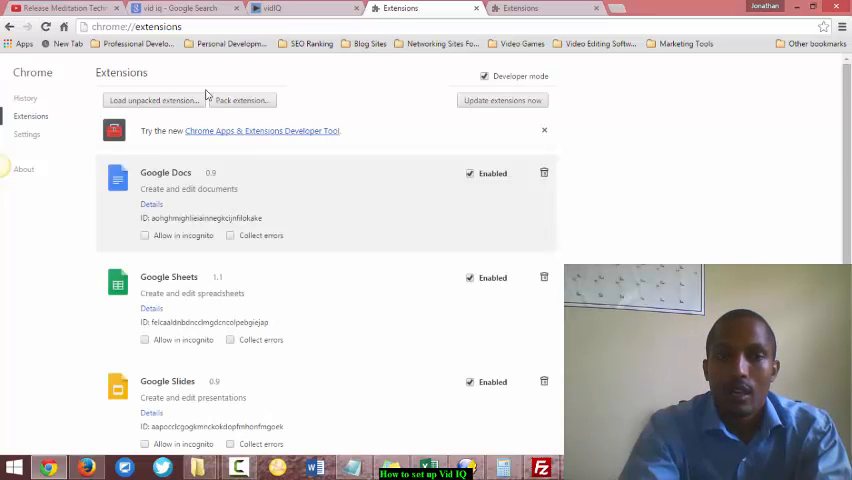
Go to the Chrome Web Store through 'Get more extensions'.
scroll("down", 3)
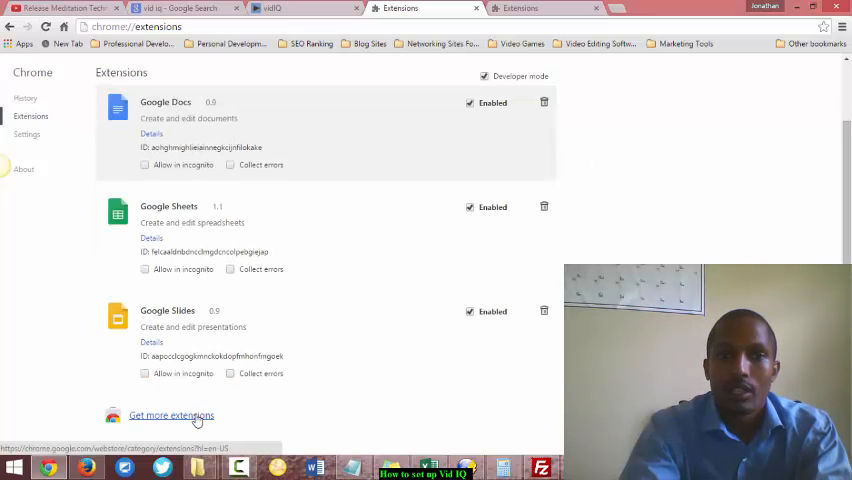
left_click(176, 416)
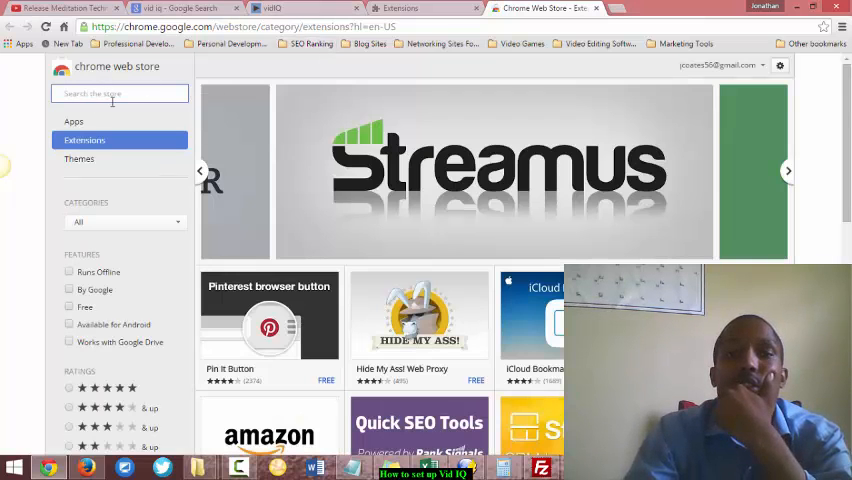
Search the Web Store for 'vid' to find vidIQ Vision for YouTube, then switch to the YouTube tab.
type("vid iq")
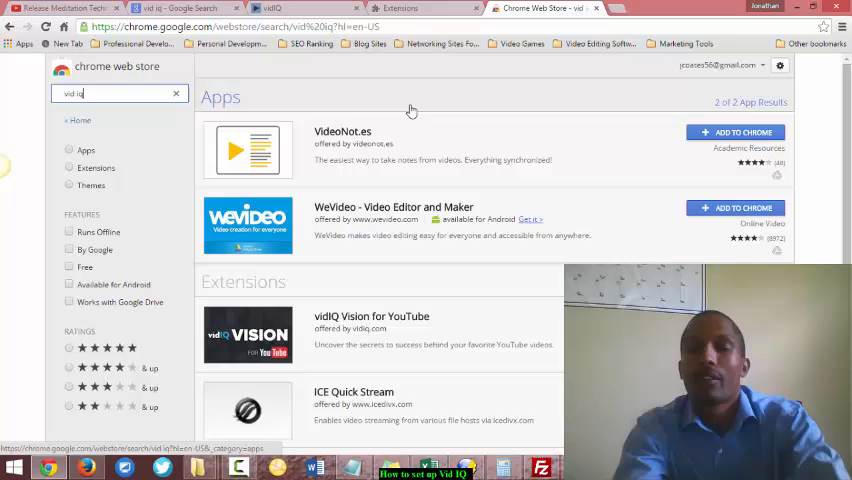
left_click(56, 10)
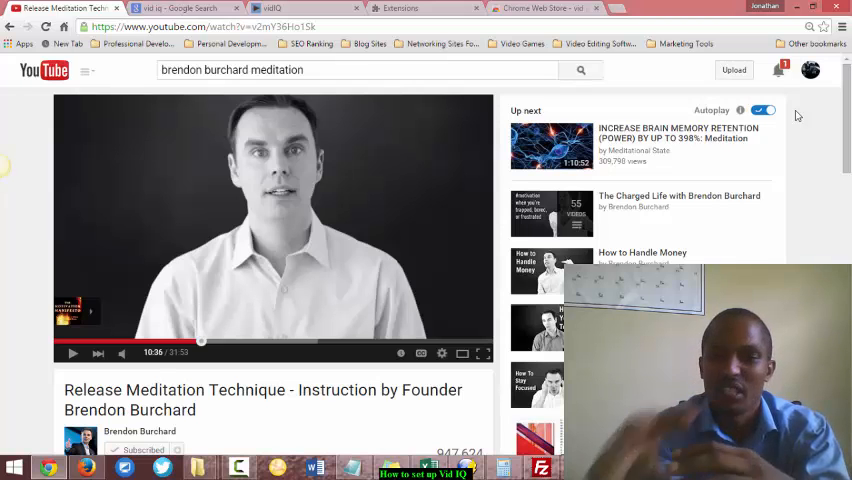
Return to the vidIQ analytics dashboard and browse its Demographics, Charts and Top modules.
left_click(282, 8)
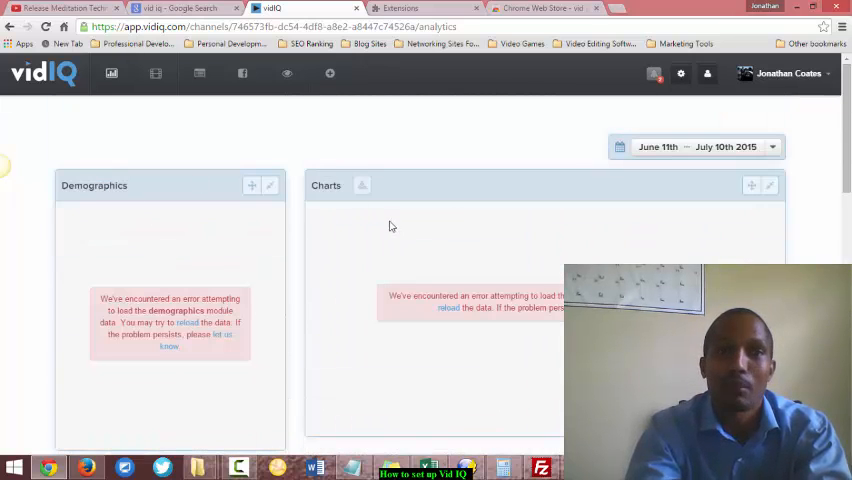
scroll("down", 3)
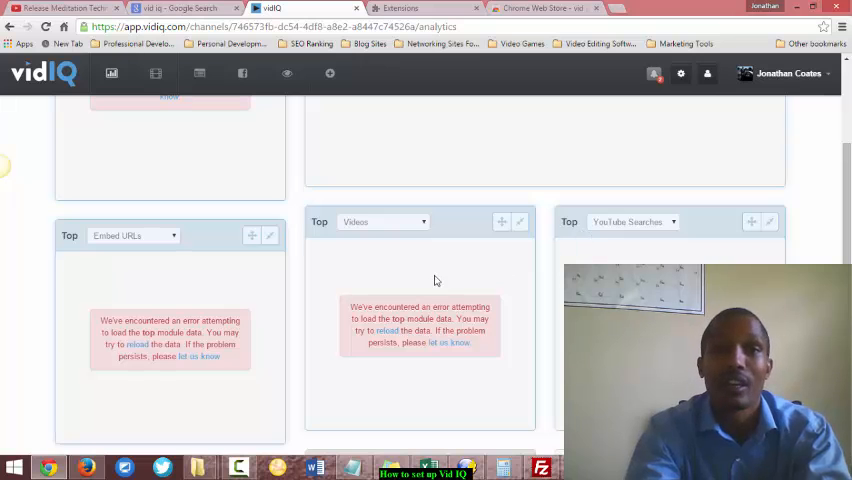